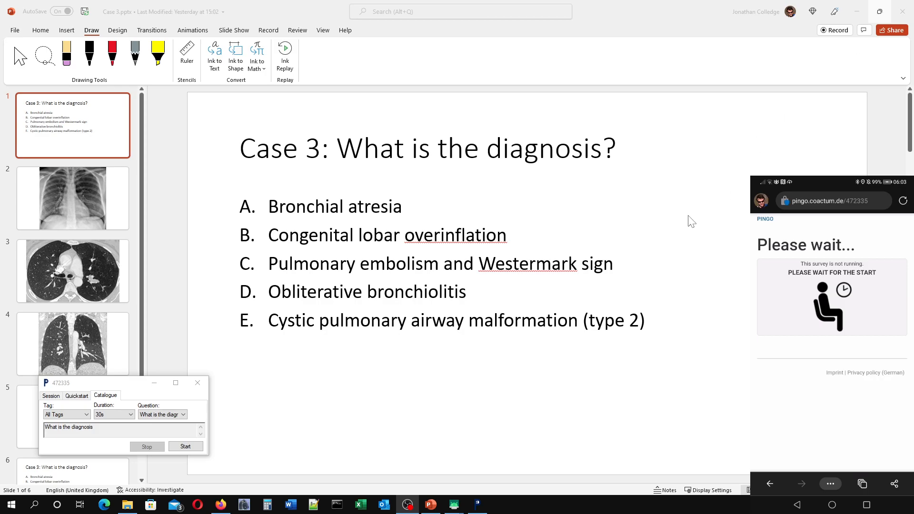
{"action": "mouse_move", "coordinate": [204, 476]}
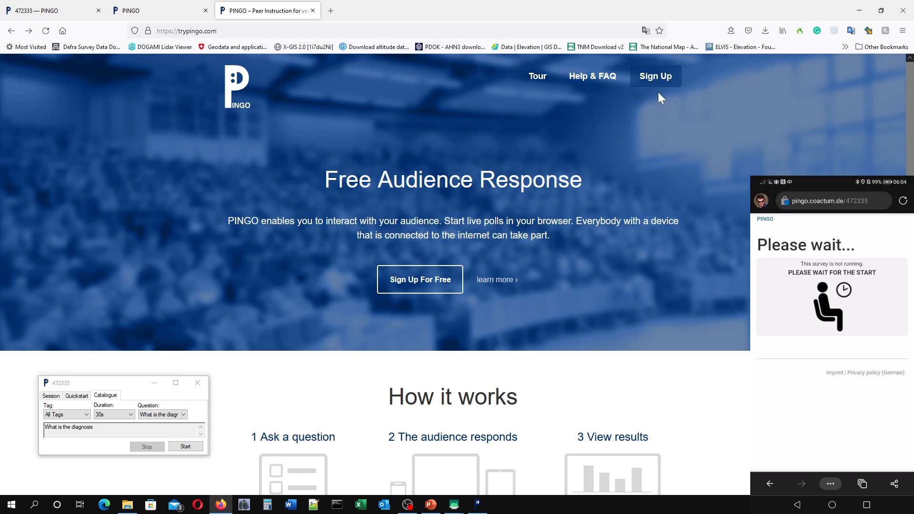
{"action": "mouse_move", "coordinate": [666, 98]}
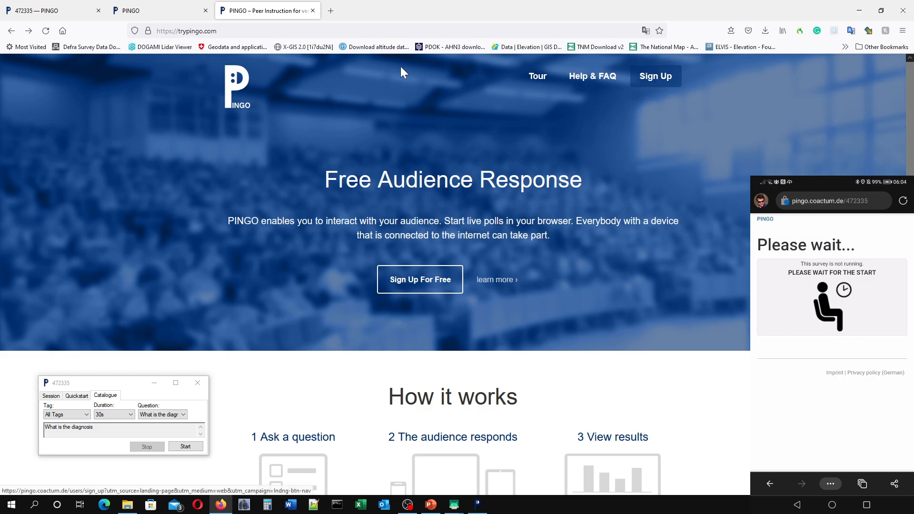
{"action": "mouse_move", "coordinate": [596, 92]}
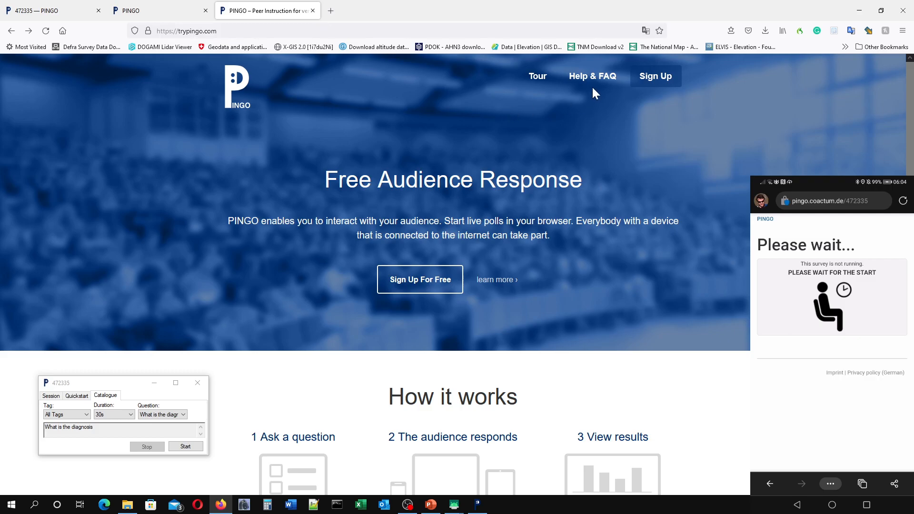
- Reach the user guide via Help & FAQ and translate the German tutorial into English
{"action": "left_click", "coordinate": [591, 76]}
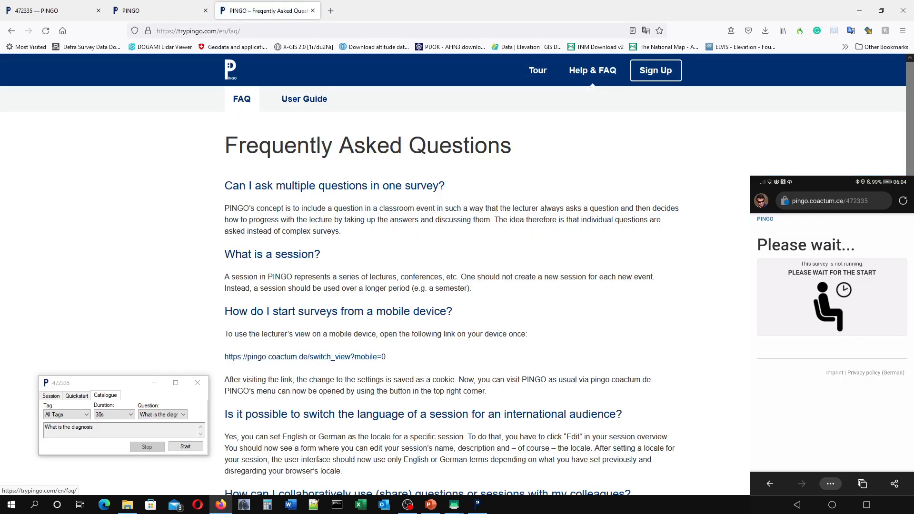
{"action": "mouse_move", "coordinate": [304, 98]}
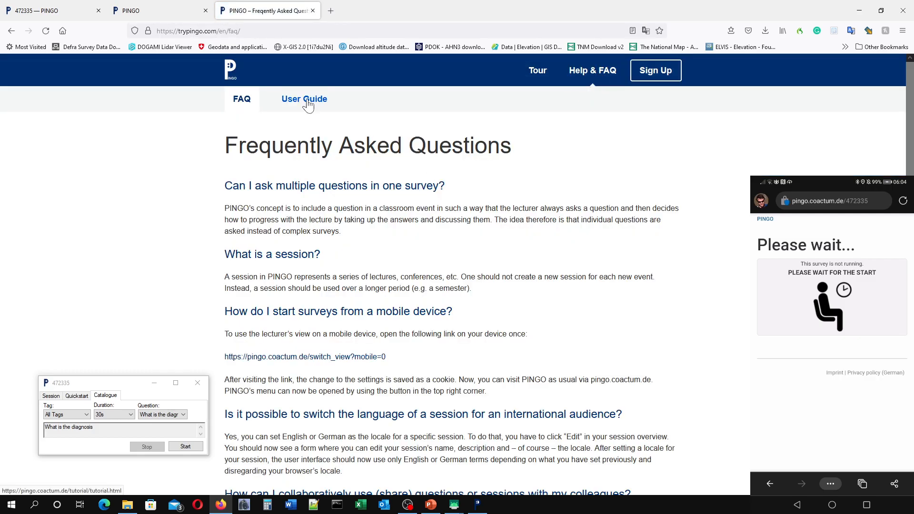
{"action": "left_click", "coordinate": [304, 98]}
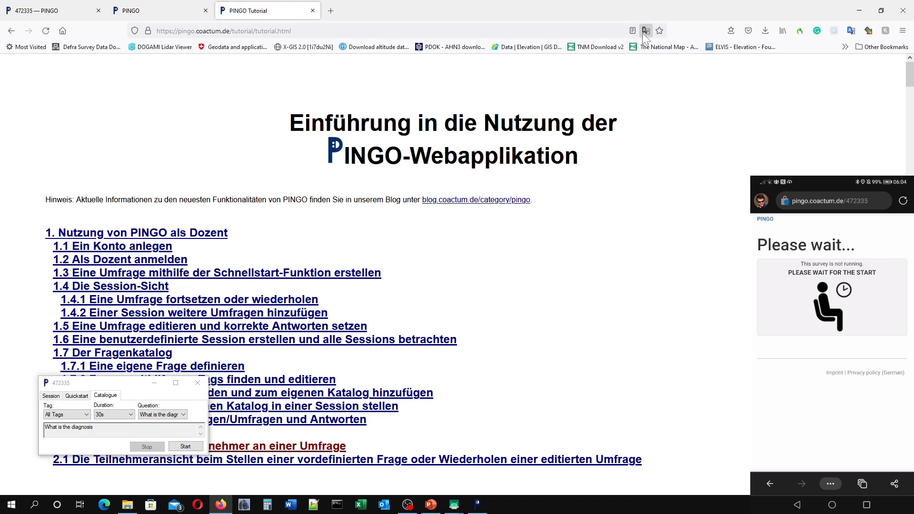
{"action": "left_click", "coordinate": [645, 31]}
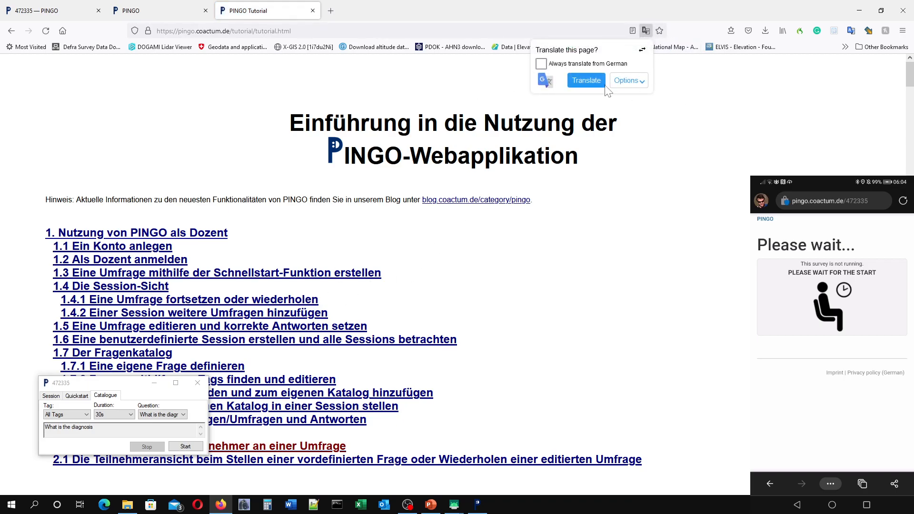
{"action": "left_click", "coordinate": [586, 80]}
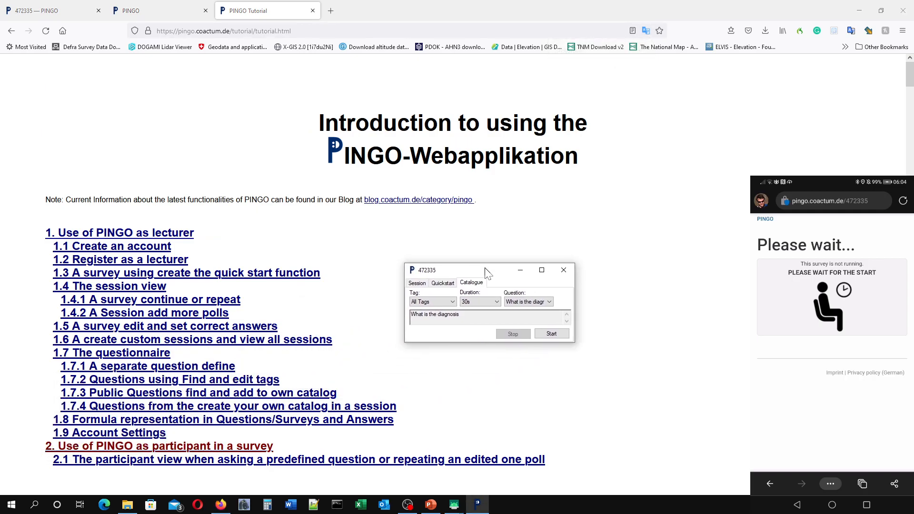
{"action": "left_click", "coordinate": [159, 445]}
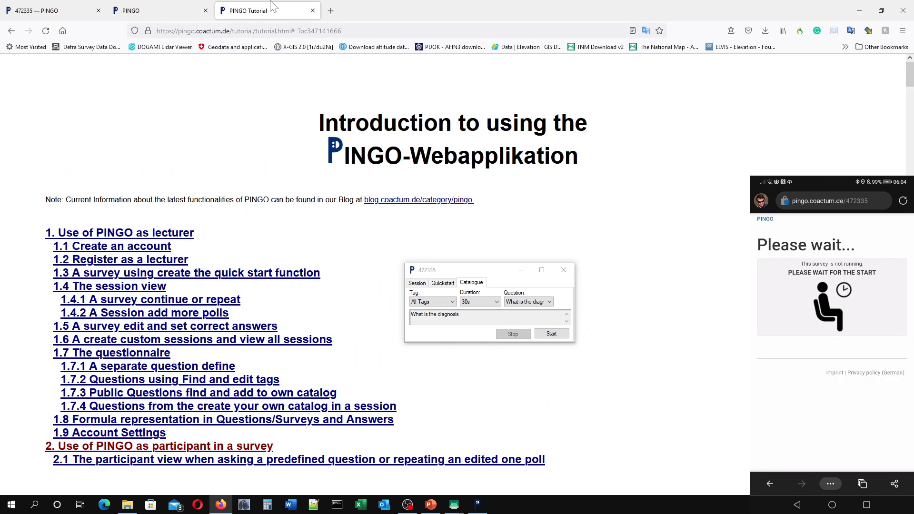
- Follow the PINGOfree Remote v1.3.2 news post to the coactum downloads page
{"action": "left_click", "coordinate": [154, 11]}
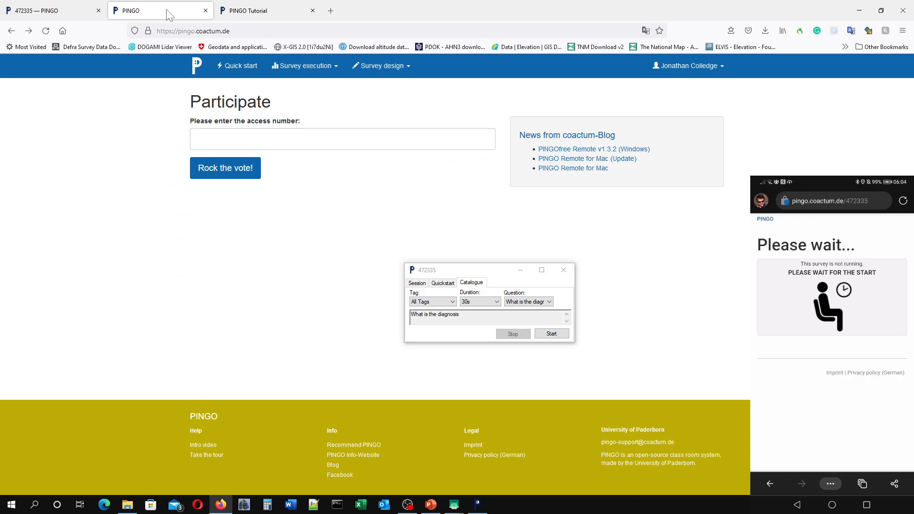
{"action": "mouse_move", "coordinate": [546, 159]}
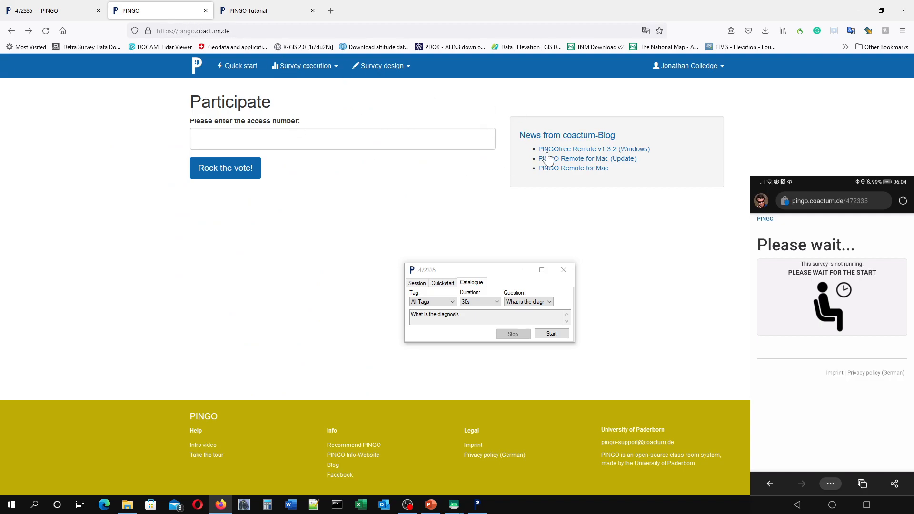
{"action": "mouse_move", "coordinate": [548, 159]}
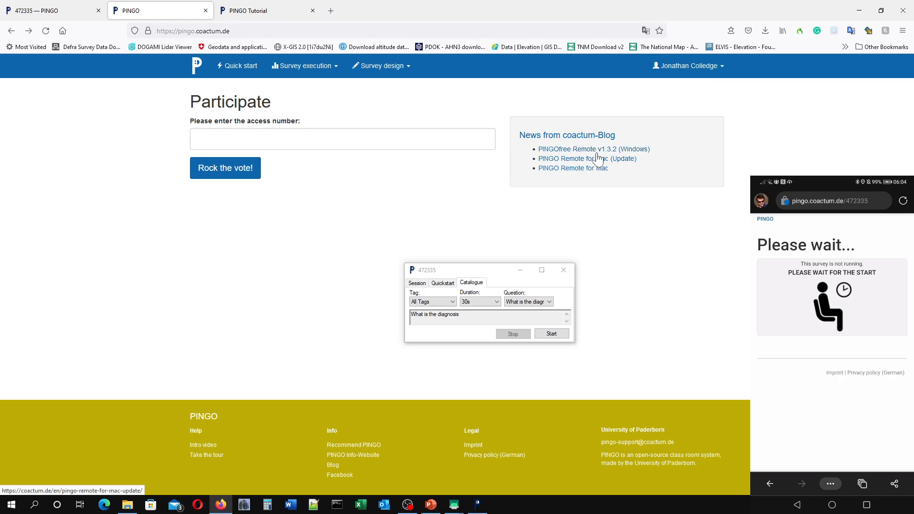
{"action": "left_click", "coordinate": [593, 148]}
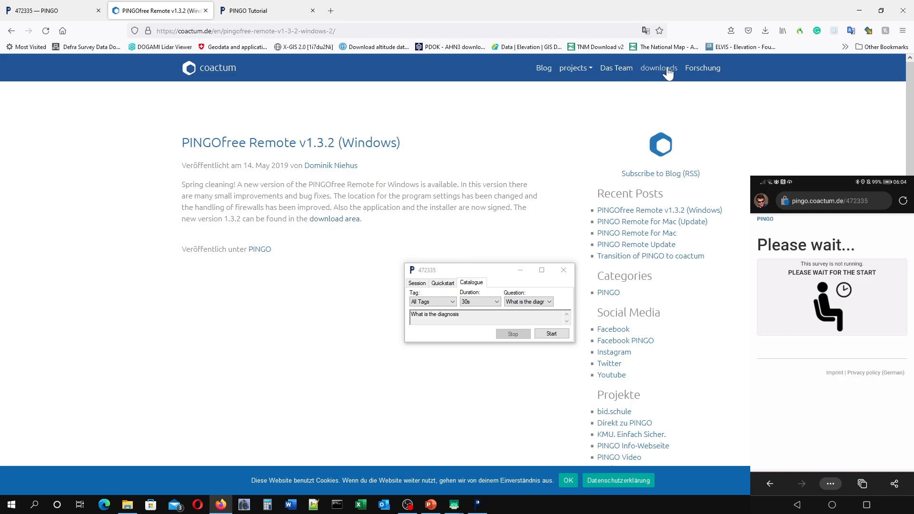
{"action": "left_click", "coordinate": [662, 68]}
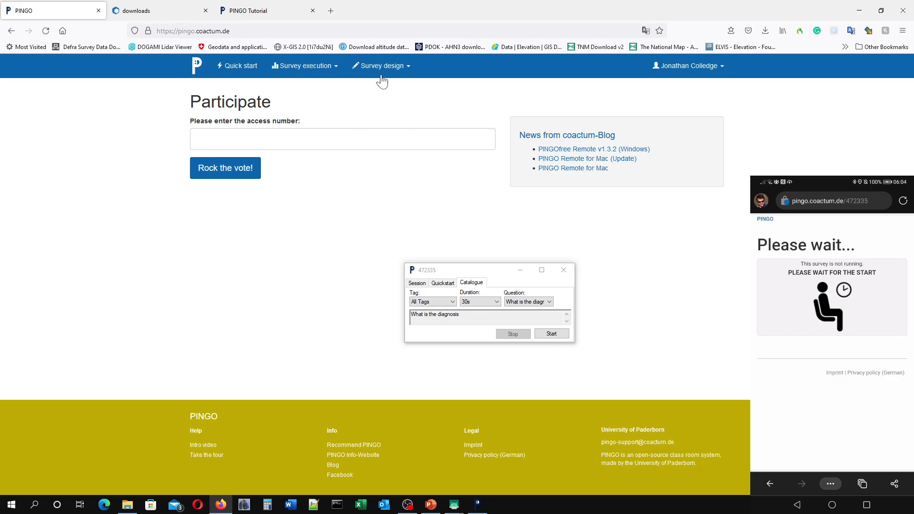
{"action": "mouse_move", "coordinate": [388, 111]}
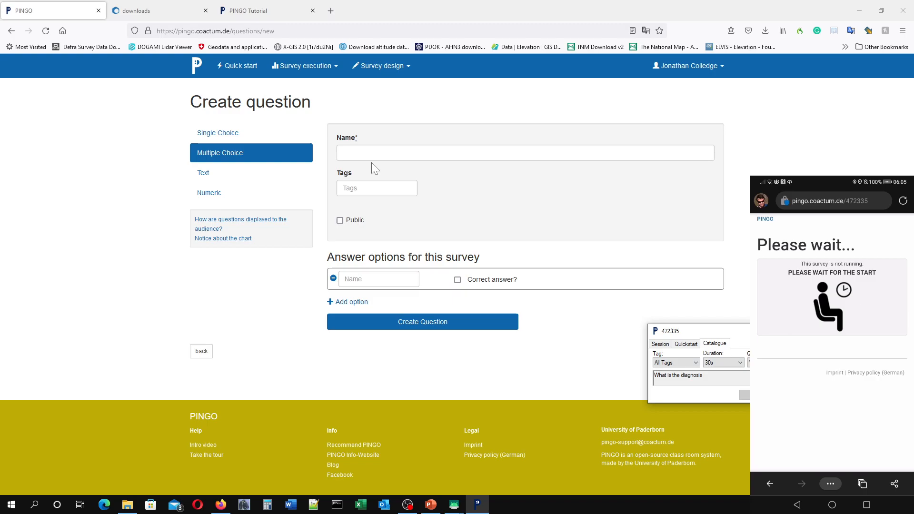
- Name the new multiple-choice question 'Test' and move to its first answer option
{"action": "type", "text": "T"}
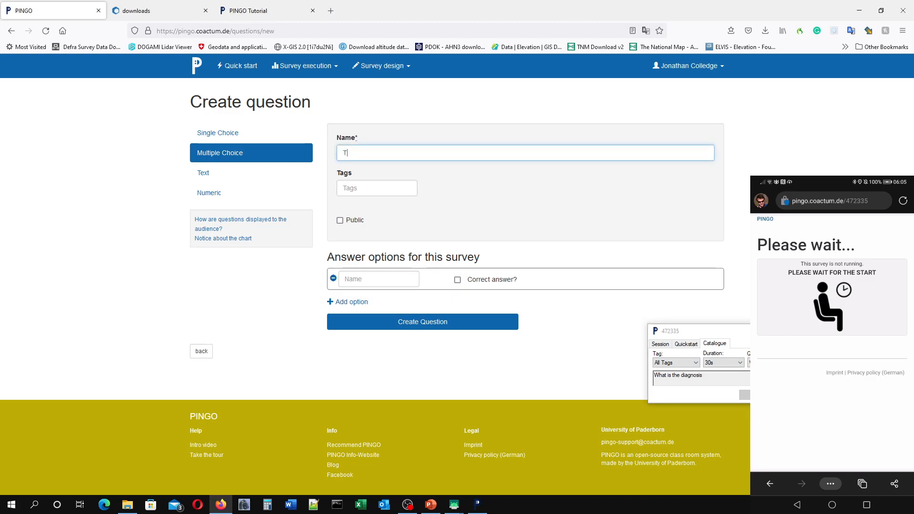
{"action": "type", "text": "est"}
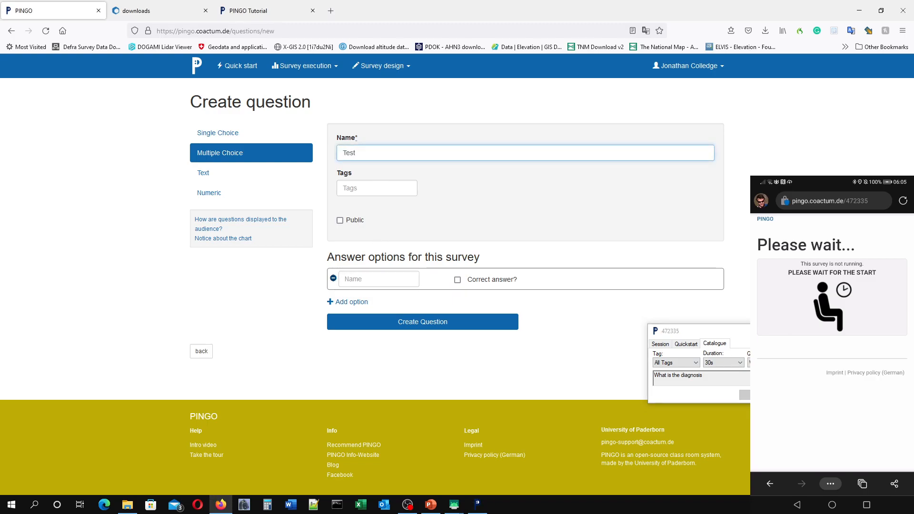
{"action": "left_click", "coordinate": [378, 279]}
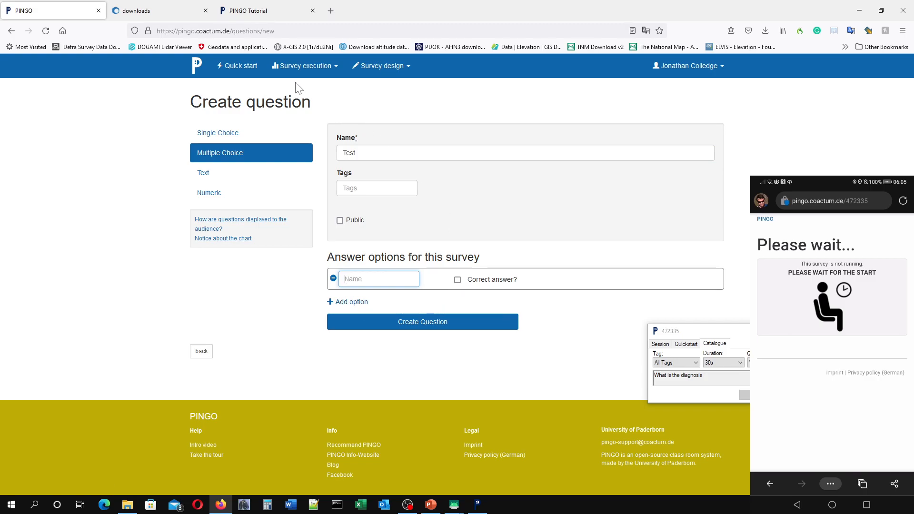
{"action": "mouse_move", "coordinate": [329, 84]}
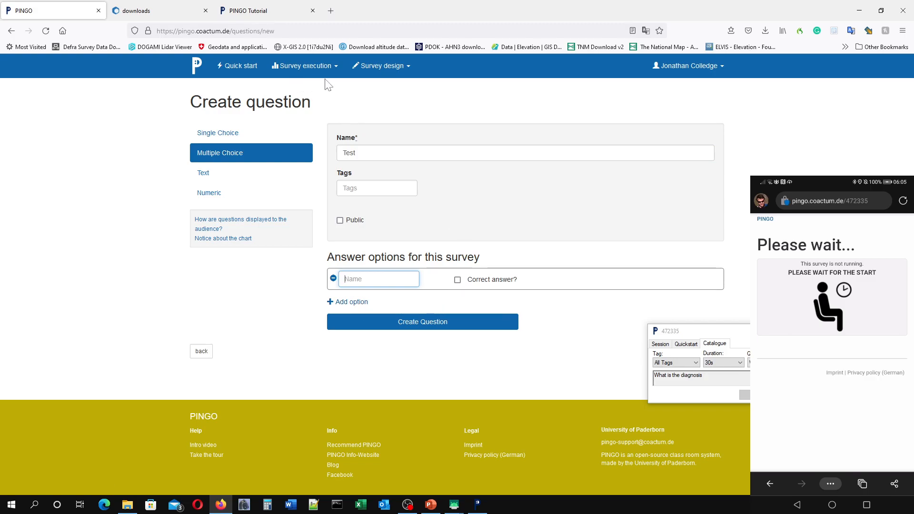
- Choose session #472335 – RLH course questions from the Survey execution list
{"action": "left_click", "coordinate": [303, 66]}
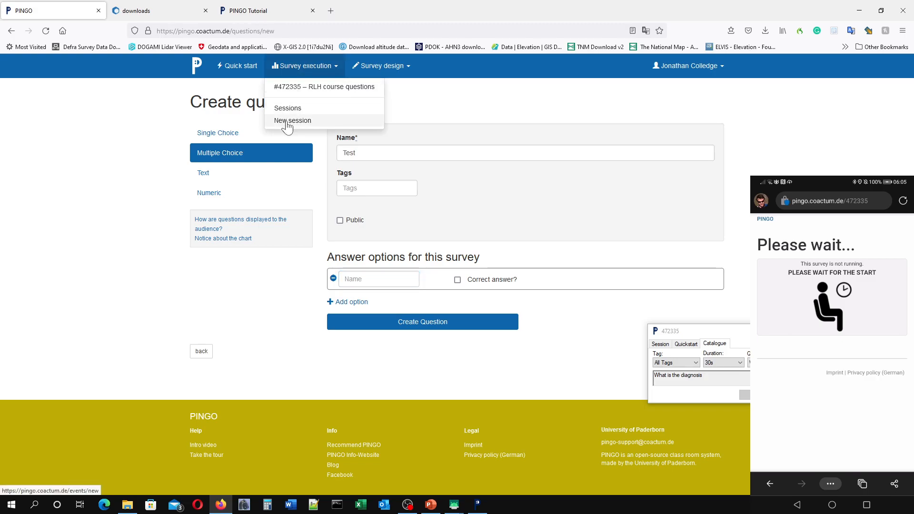
{"action": "mouse_move", "coordinate": [302, 126]}
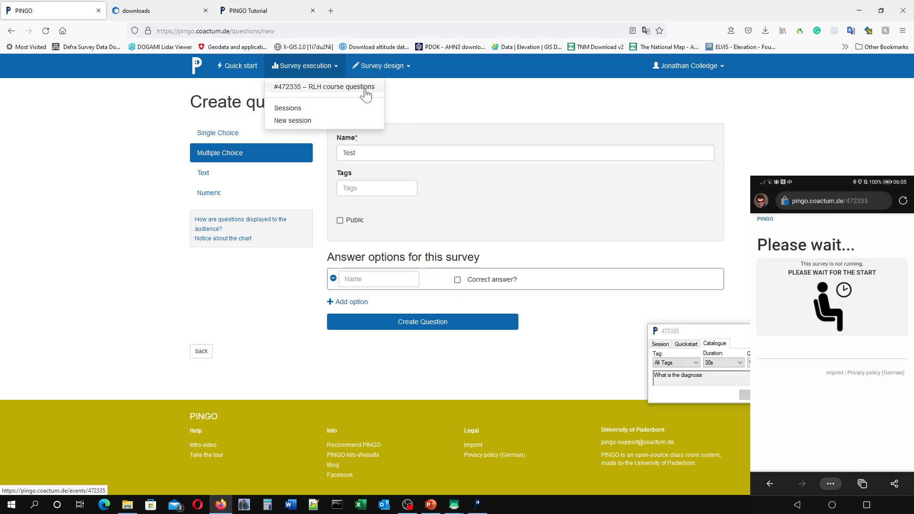
{"action": "left_click", "coordinate": [324, 87]}
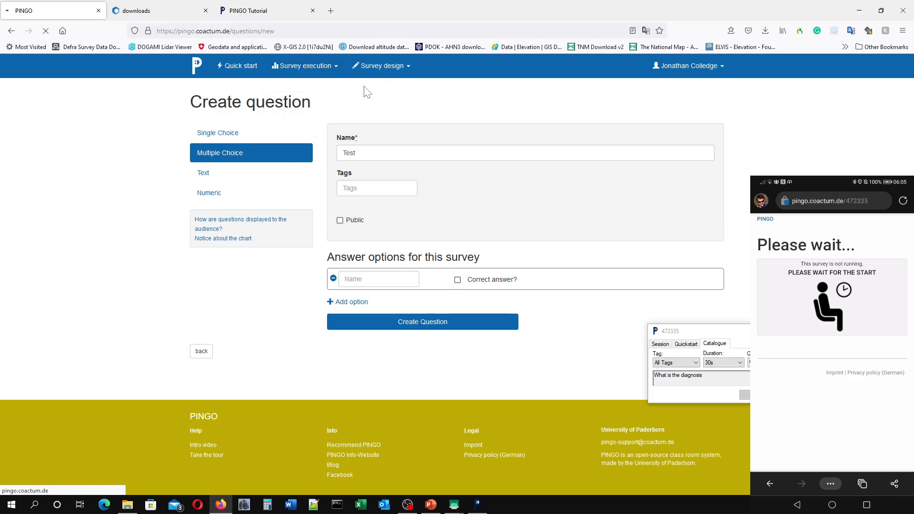
- Expand the Start question from catalogue panel on the session page
{"action": "left_click", "coordinate": [201, 351]}
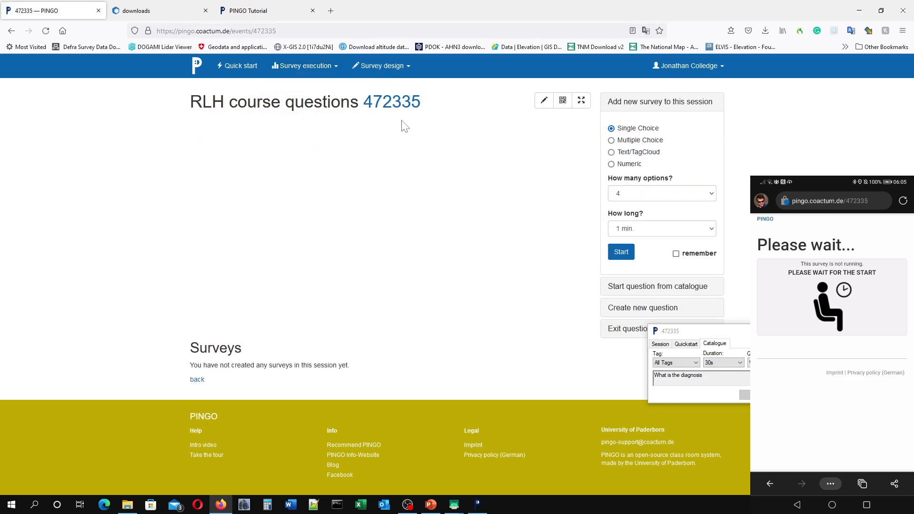
{"action": "mouse_move", "coordinate": [722, 170]}
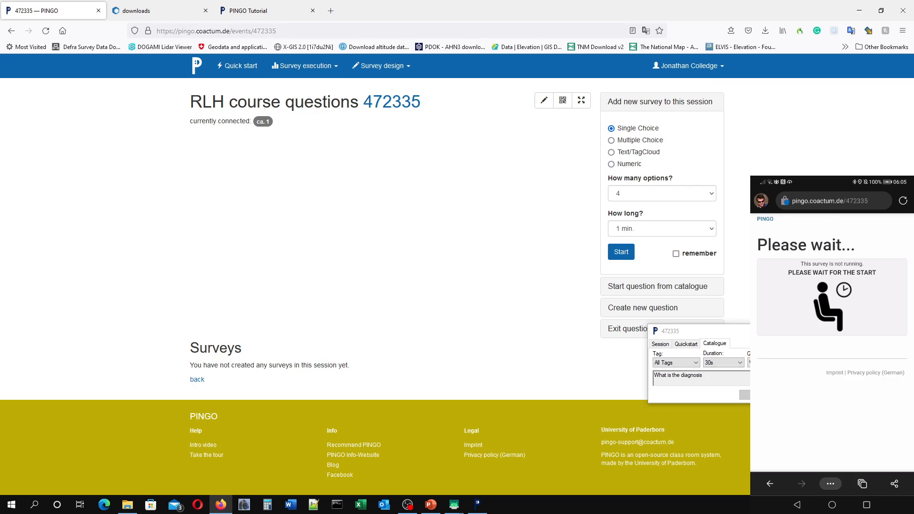
{"action": "mouse_move", "coordinate": [533, 190]}
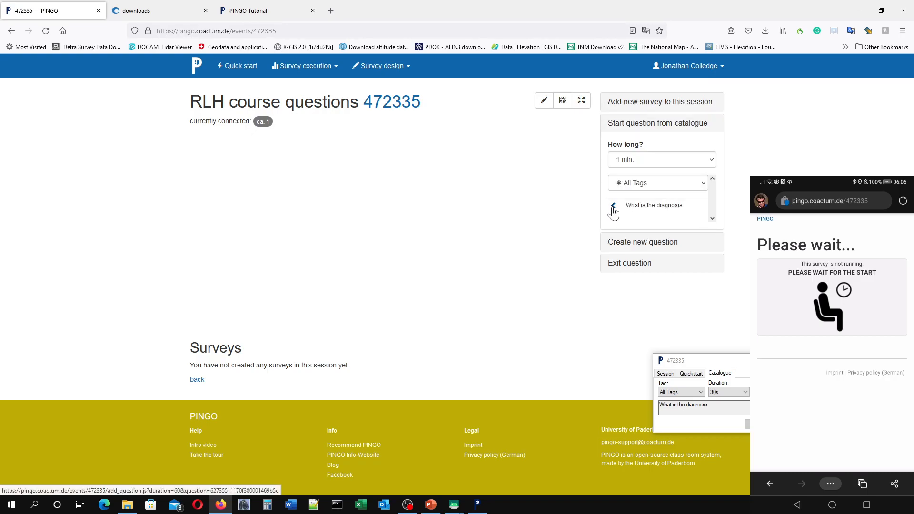
- Start the catalogue question 'What is the diagnosis' as a live survey with five options
{"action": "left_click", "coordinate": [653, 205]}
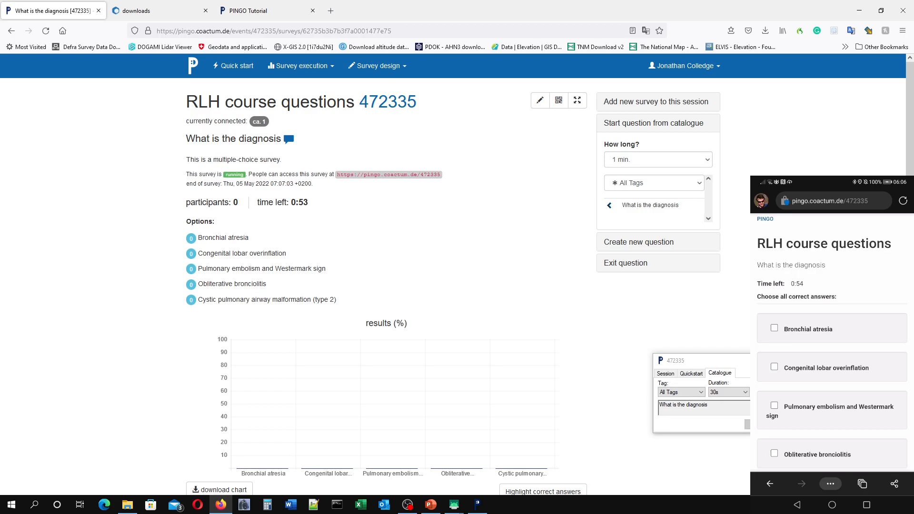
{"action": "mouse_move", "coordinate": [321, 235]}
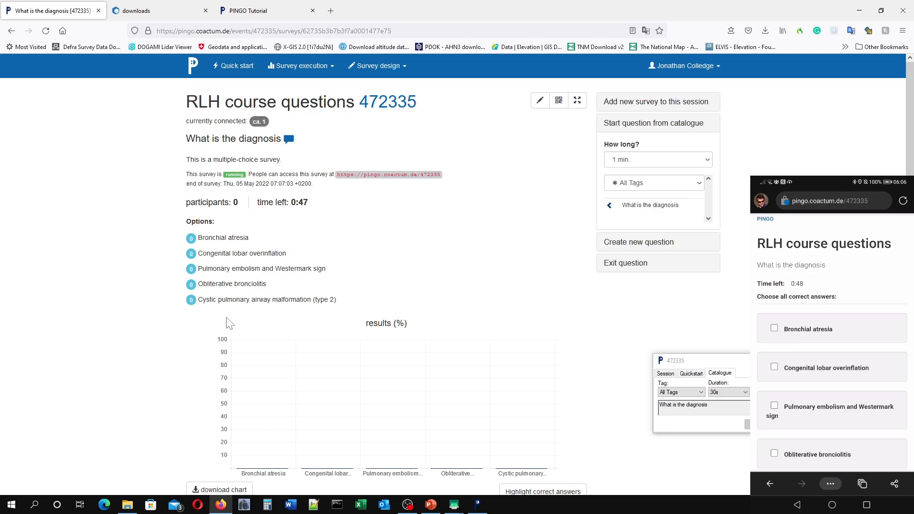
- Vote for Congenital lobar overinflation from the phone and submit it
{"action": "left_click", "coordinate": [774, 280]}
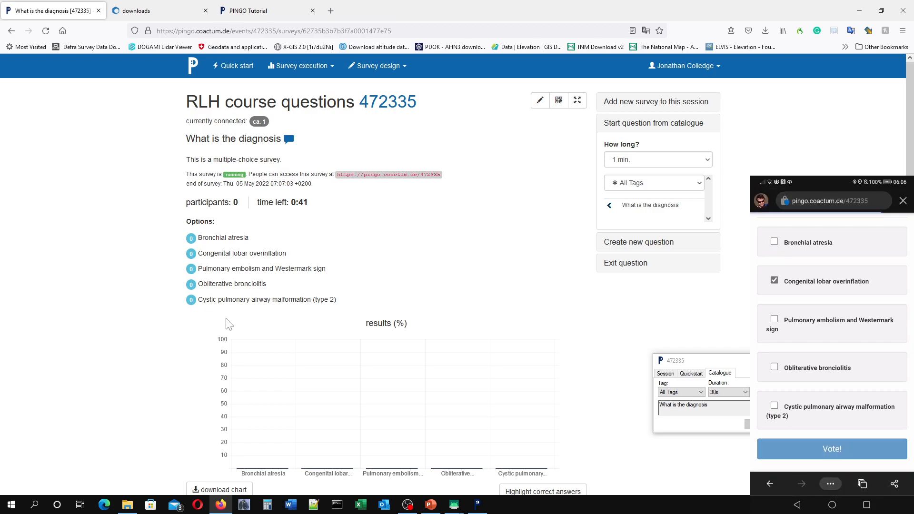
{"action": "left_click", "coordinate": [831, 448]}
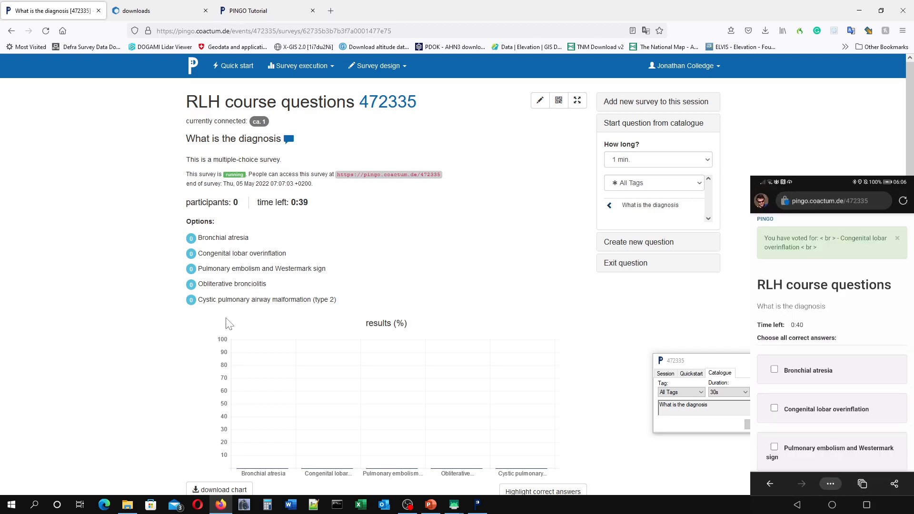
{"action": "scroll", "scroll_direction": "down", "scroll_amount": 3}
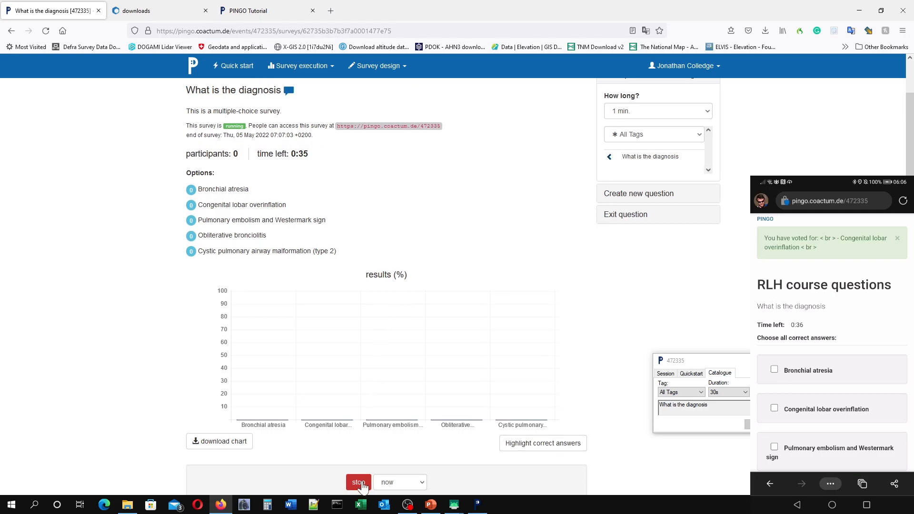
- Stop the running survey to reveal results: one participant, 100% Congenital lobar overinflation
{"action": "left_click", "coordinate": [358, 482]}
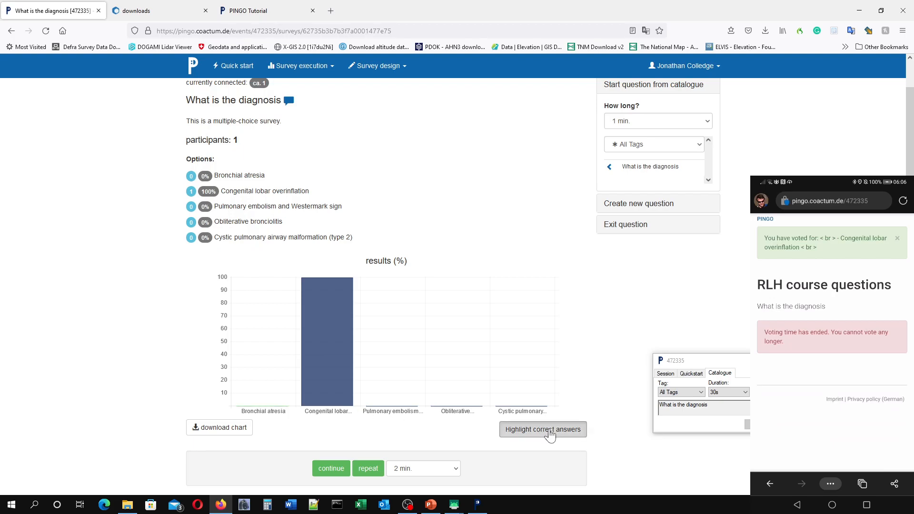
{"action": "mouse_move", "coordinate": [548, 436]}
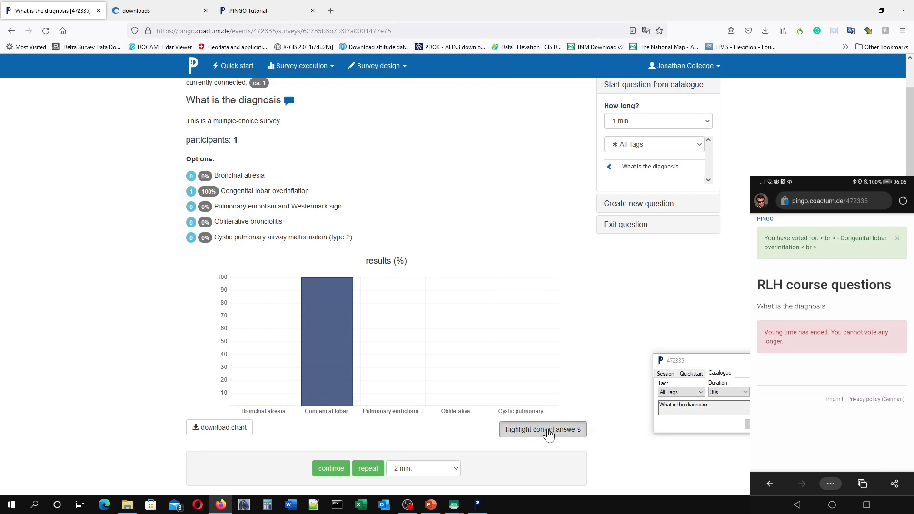
{"action": "mouse_move", "coordinate": [475, 334]}
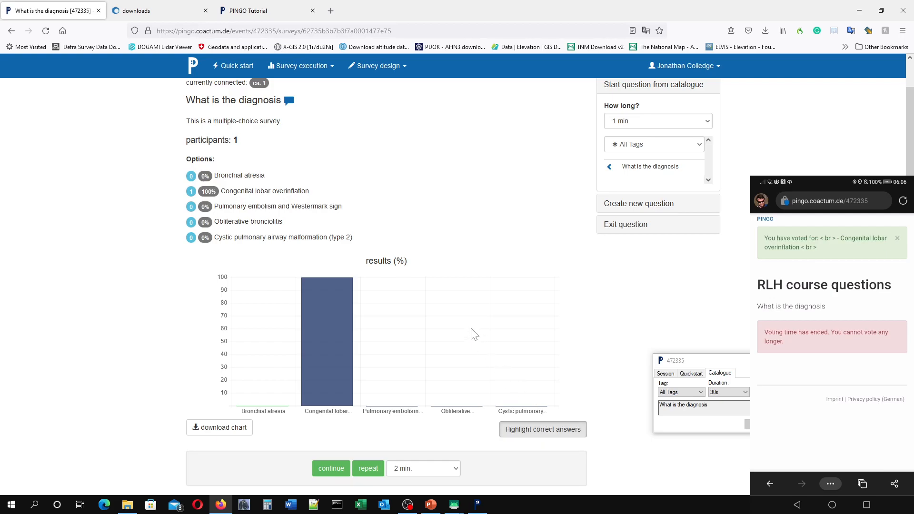
{"action": "mouse_move", "coordinate": [483, 320]}
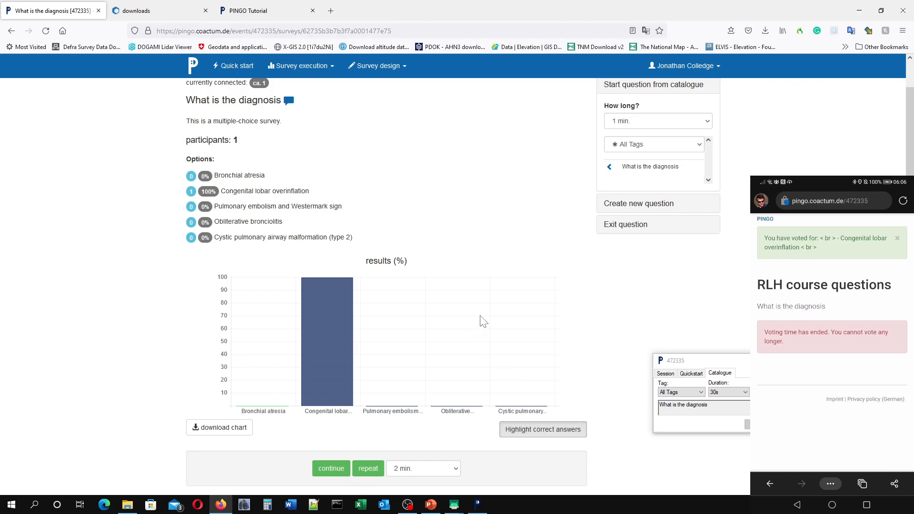
{"action": "mouse_move", "coordinate": [553, 239]}
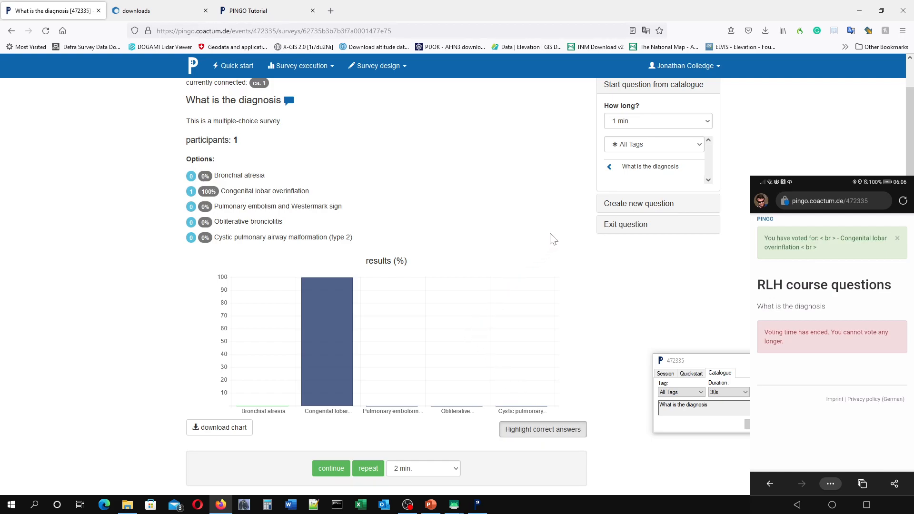
{"action": "mouse_move", "coordinate": [675, 349]}
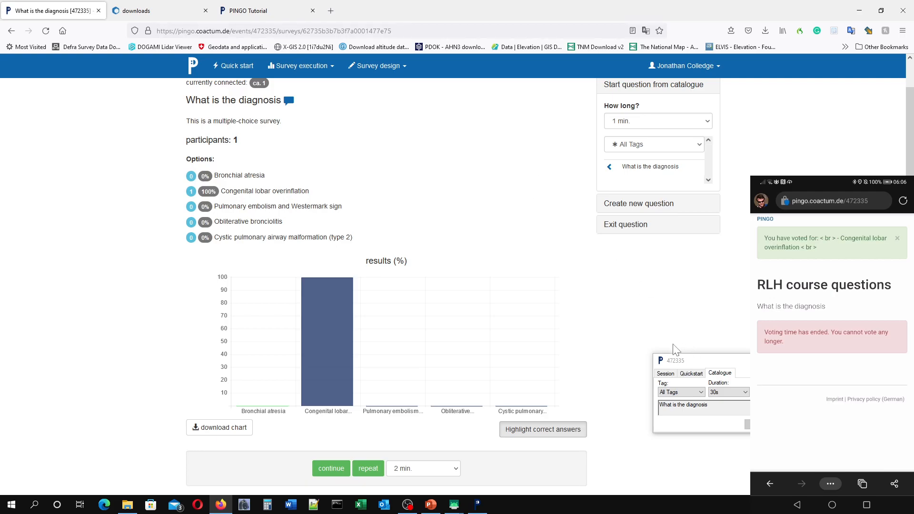
{"action": "mouse_move", "coordinate": [676, 357]}
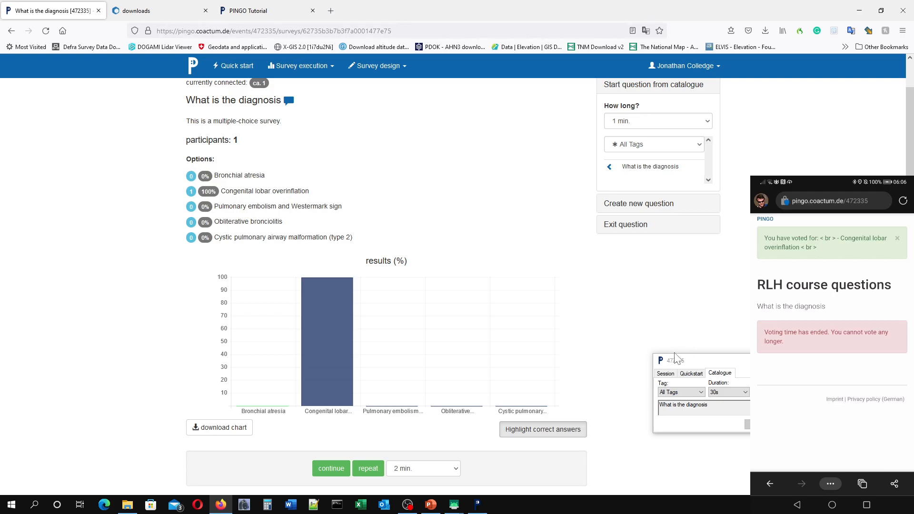
{"action": "mouse_move", "coordinate": [682, 361]}
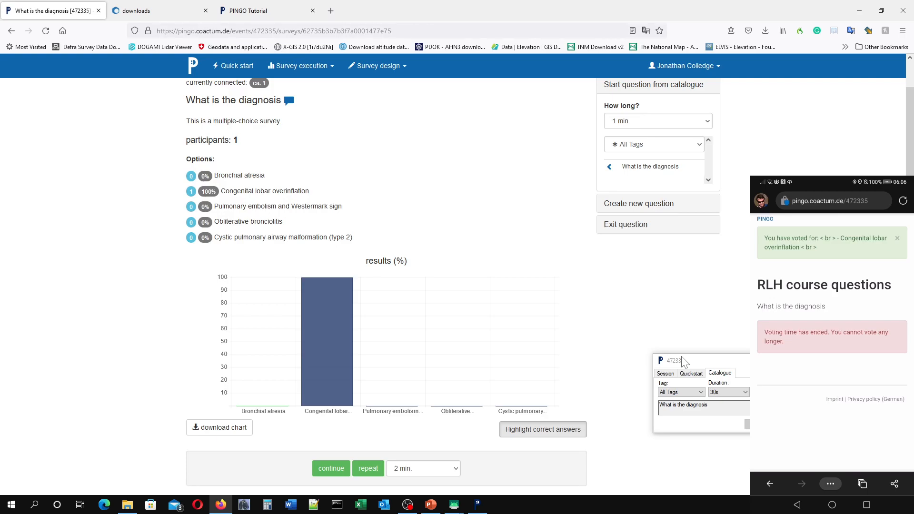
{"action": "mouse_move", "coordinate": [692, 343]}
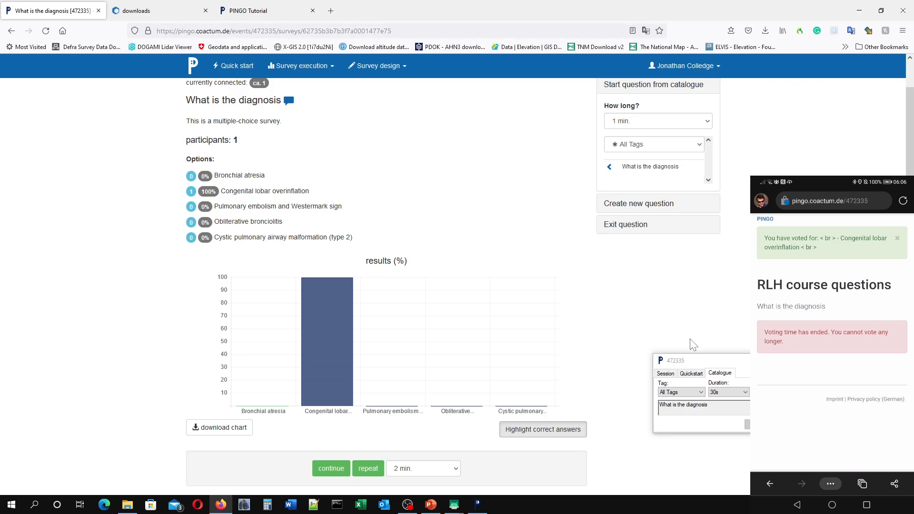
{"action": "mouse_move", "coordinate": [695, 365]}
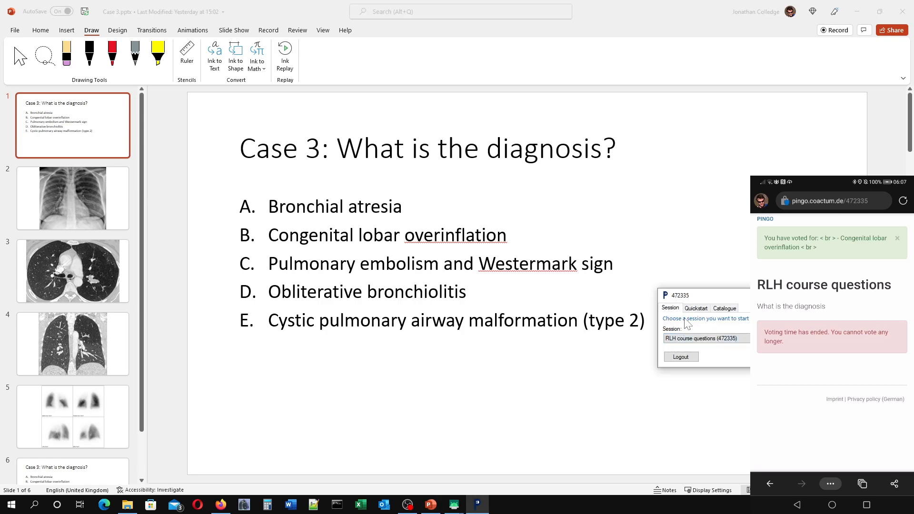
- Select the RLH course questions session in PINGO Remote and go to its question catalogue
{"action": "left_click", "coordinate": [704, 338]}
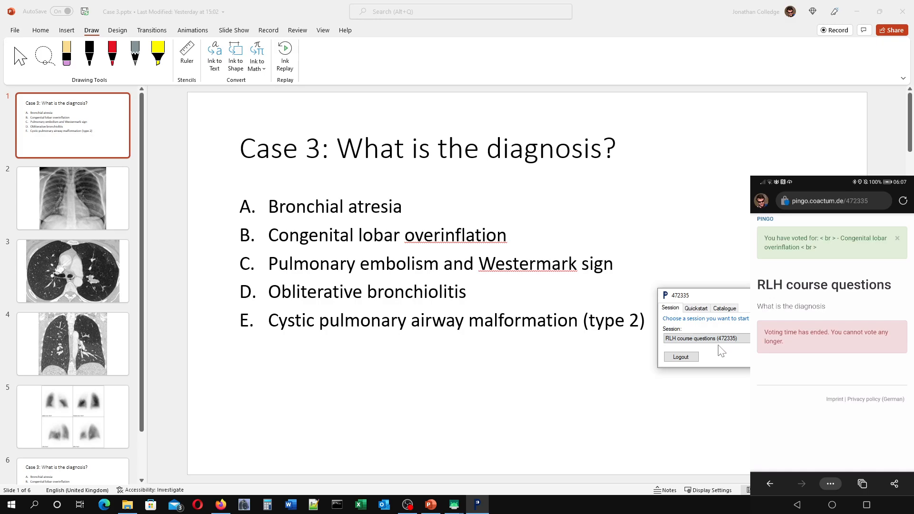
{"action": "left_click", "coordinate": [706, 338]}
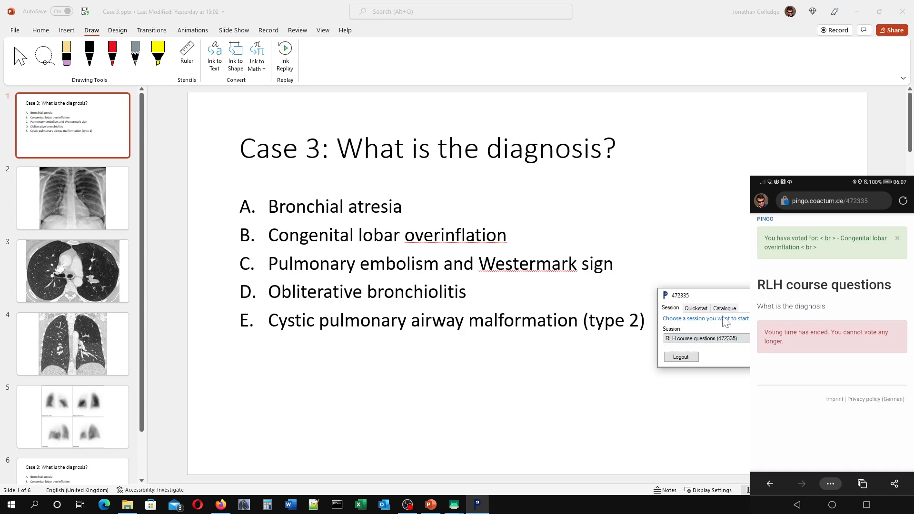
{"action": "left_click", "coordinate": [723, 308]}
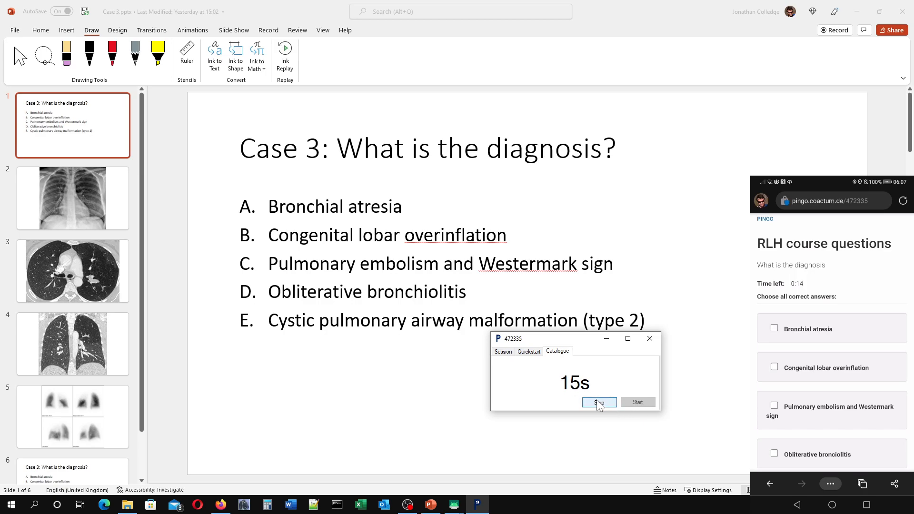
- Stop the countdown early, review the 100% Congenital lobar overinflation result, and close the results window
{"action": "left_click", "coordinate": [774, 366]}
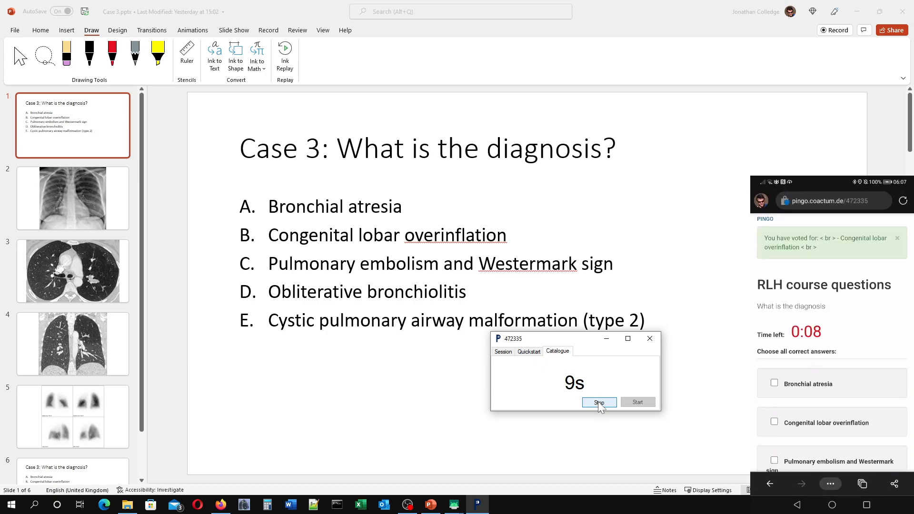
{"action": "left_click", "coordinate": [598, 402]}
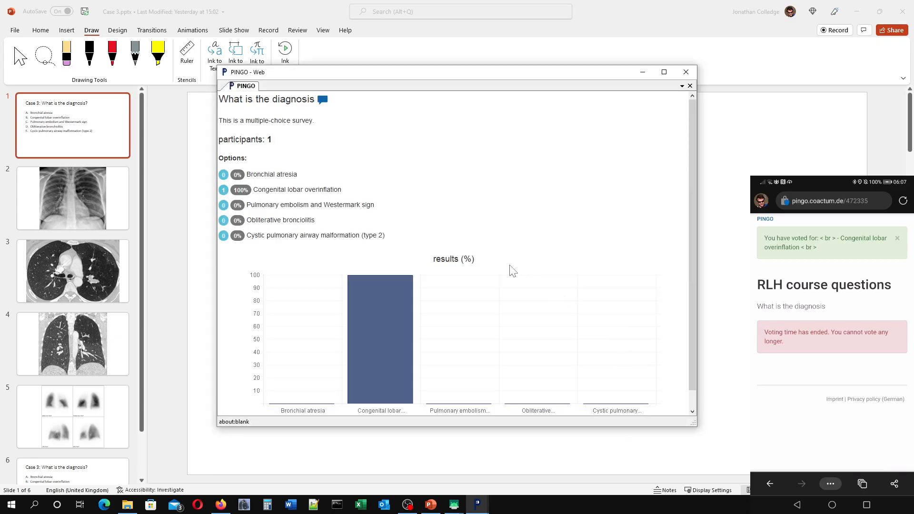
{"action": "mouse_move", "coordinate": [373, 188]}
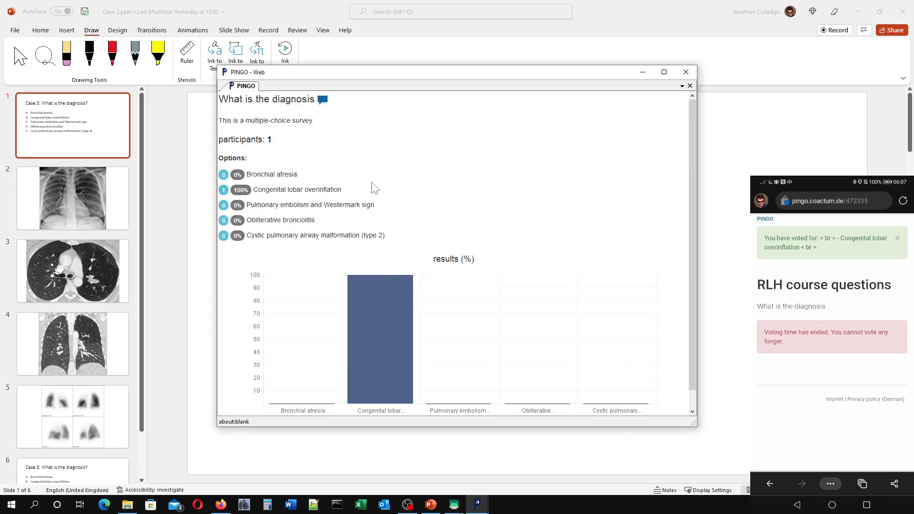
{"action": "scroll", "scroll_direction": "down", "scroll_amount": 3}
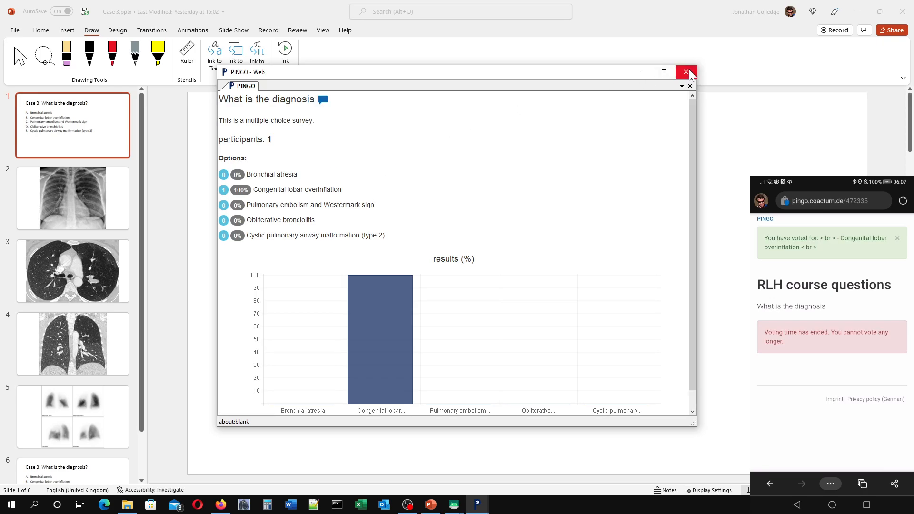
{"action": "left_click", "coordinate": [686, 72]}
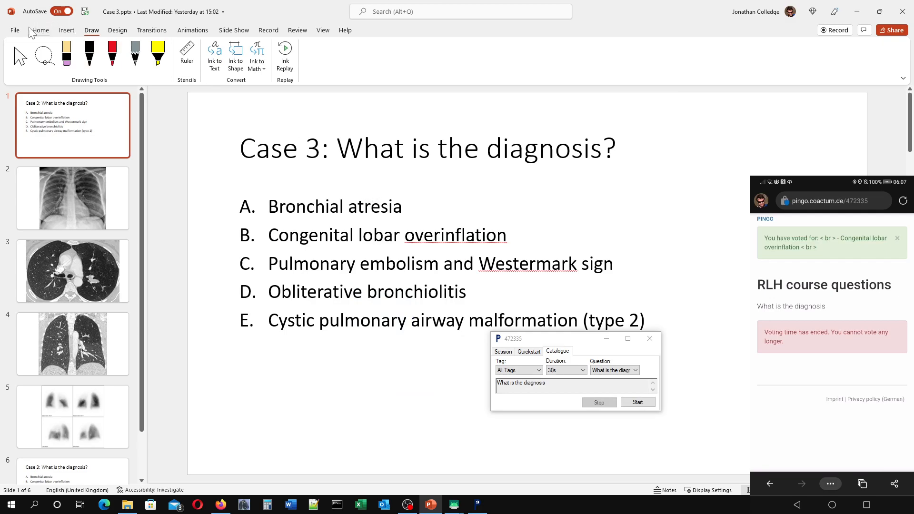
- Present the slideshow full screen and relaunch the diagnosis question from PINGO Remote
{"action": "left_click", "coordinate": [233, 30]}
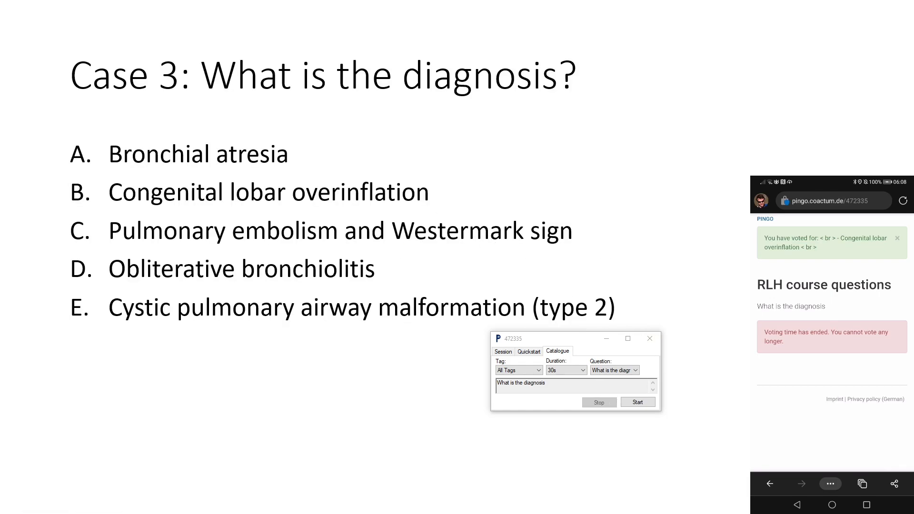
{"action": "left_click", "coordinate": [582, 369]}
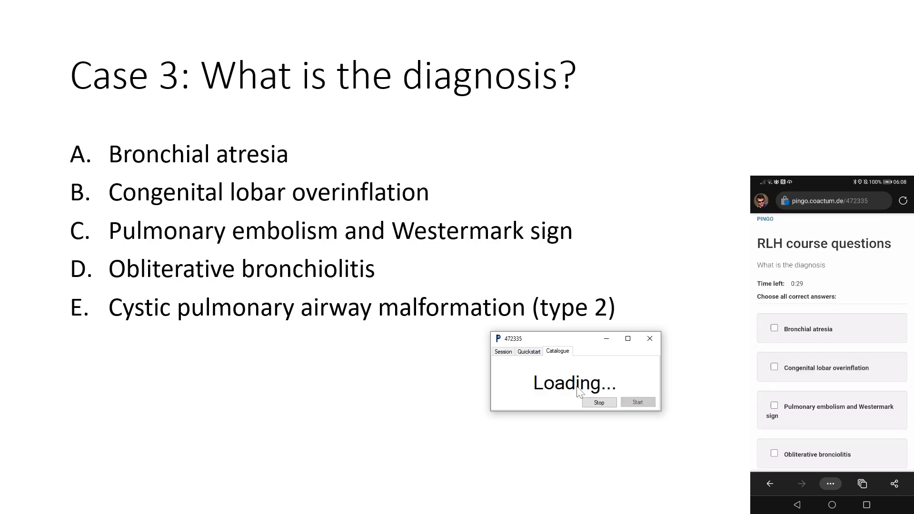
{"action": "left_click", "coordinate": [599, 402]}
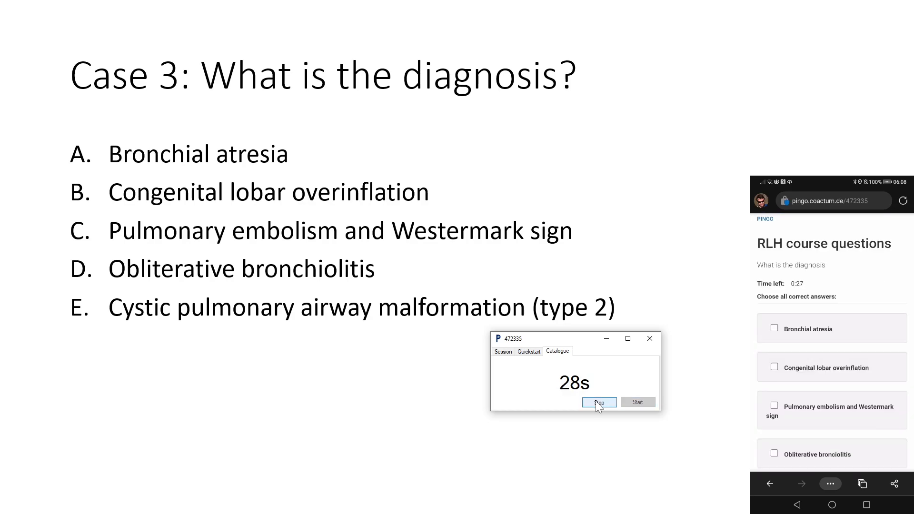
- Cast a phone vote, then stop the vote to show 100% for Congenital lobar overinflation
{"action": "left_click", "coordinate": [775, 276]}
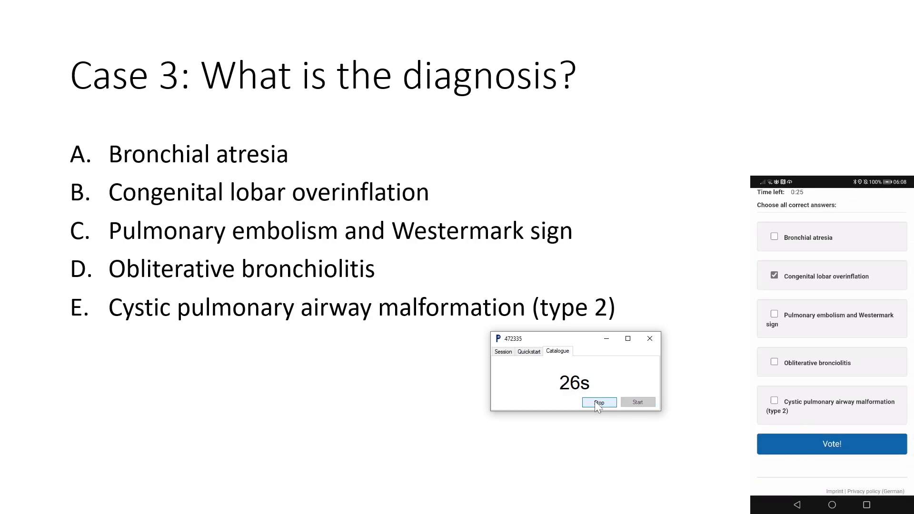
{"action": "left_click", "coordinate": [831, 443]}
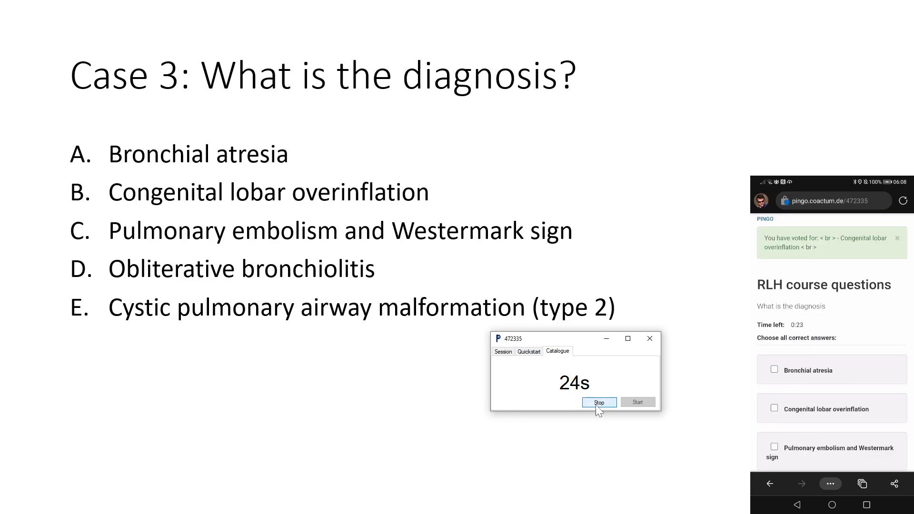
{"action": "left_click", "coordinate": [599, 402]}
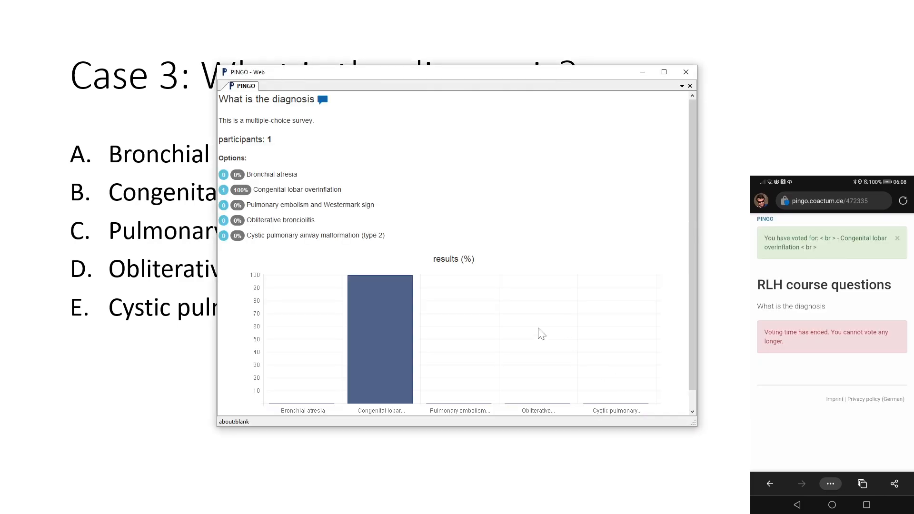
- Review the results chart and close the results window, leaving the slide clear
{"action": "scroll", "scroll_direction": "down", "scroll_amount": 3}
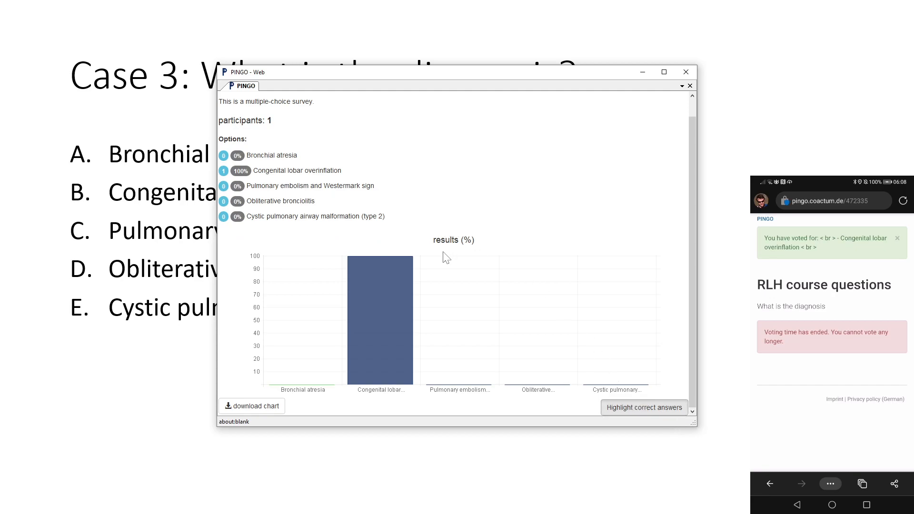
{"action": "left_click", "coordinate": [686, 72]}
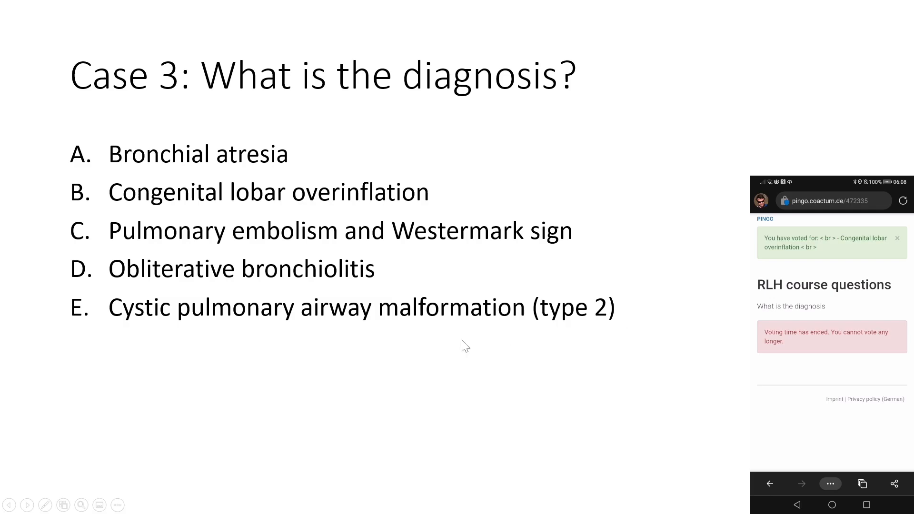
{"action": "mouse_move", "coordinate": [422, 333]}
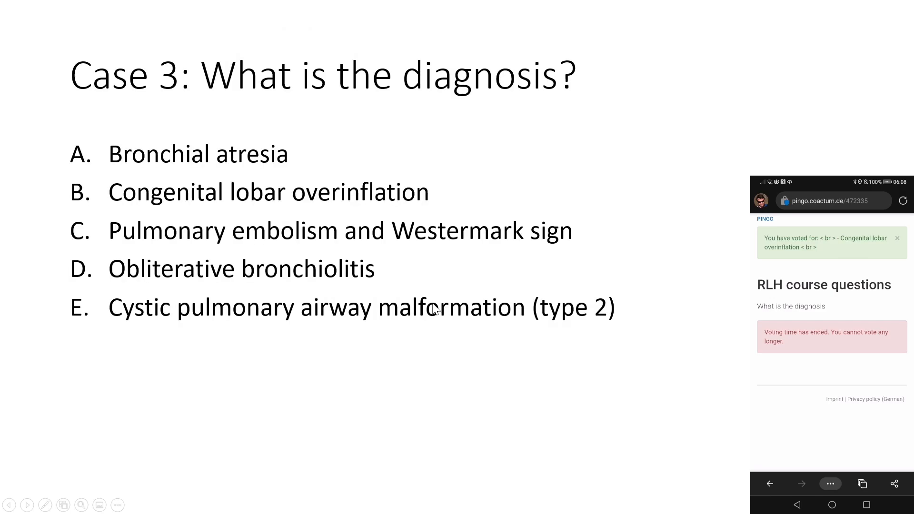
{"action": "mouse_move", "coordinate": [345, 292]}
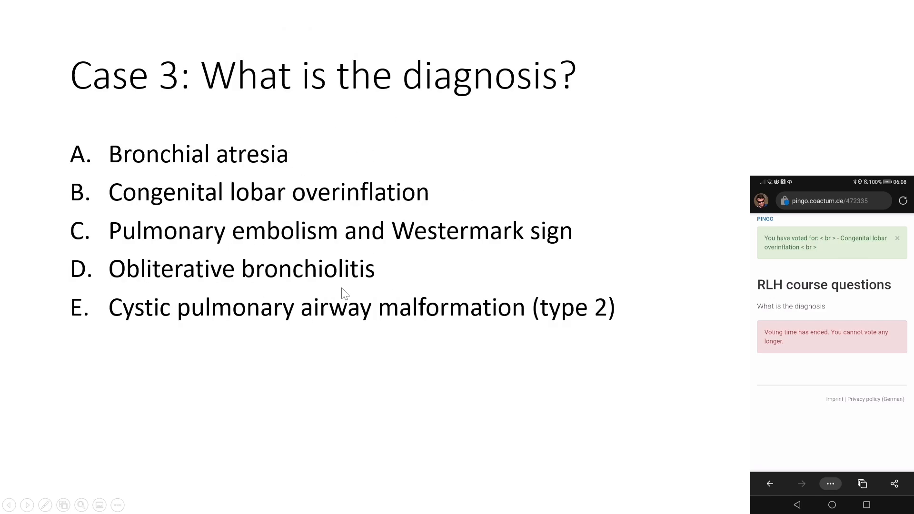